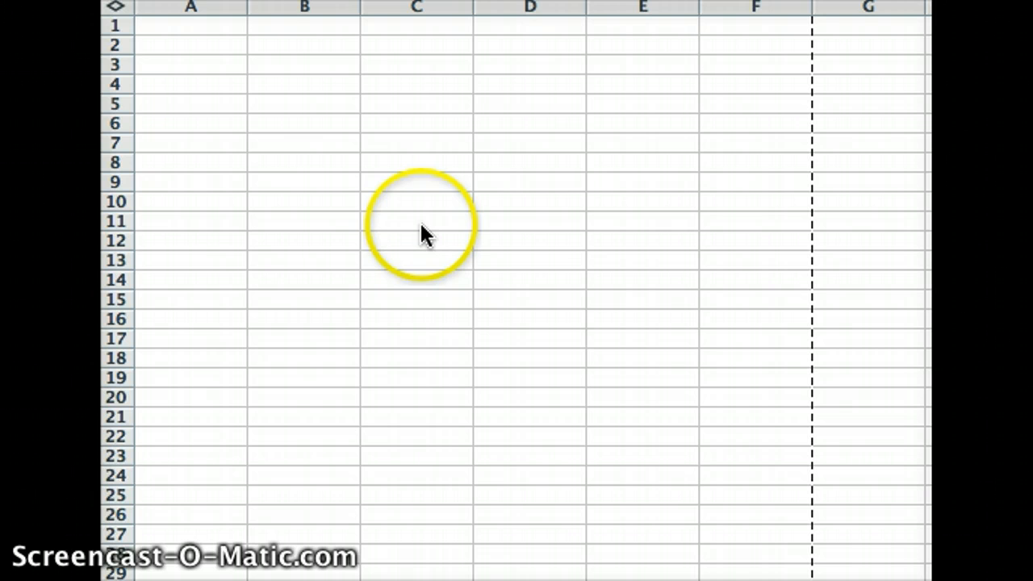
- Enter a sample contact (Smith, phone, addresses, email, website) down D11:D17 and select the list
click(528, 220)
text(John)
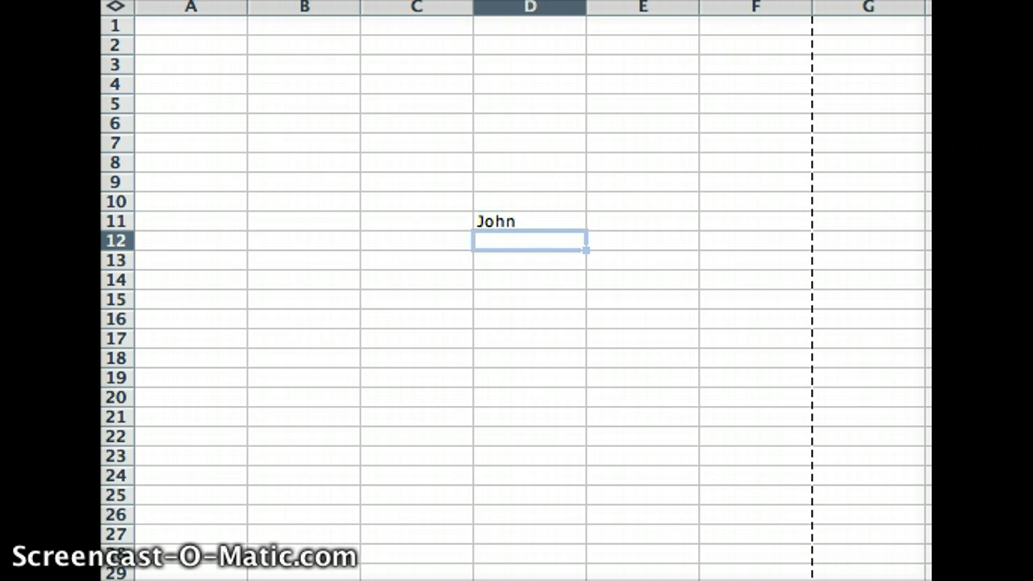
text(Smith)
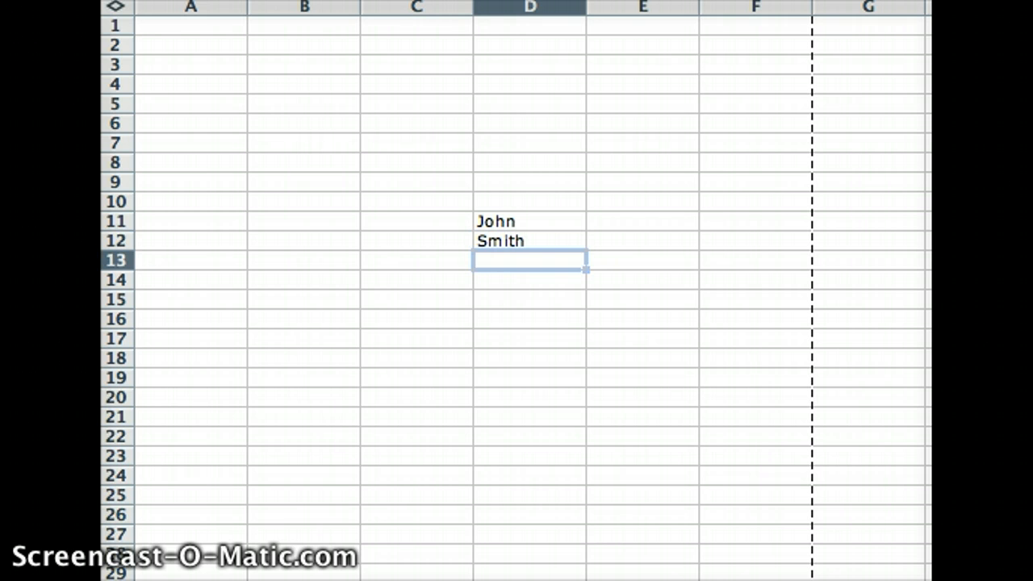
text(000448)
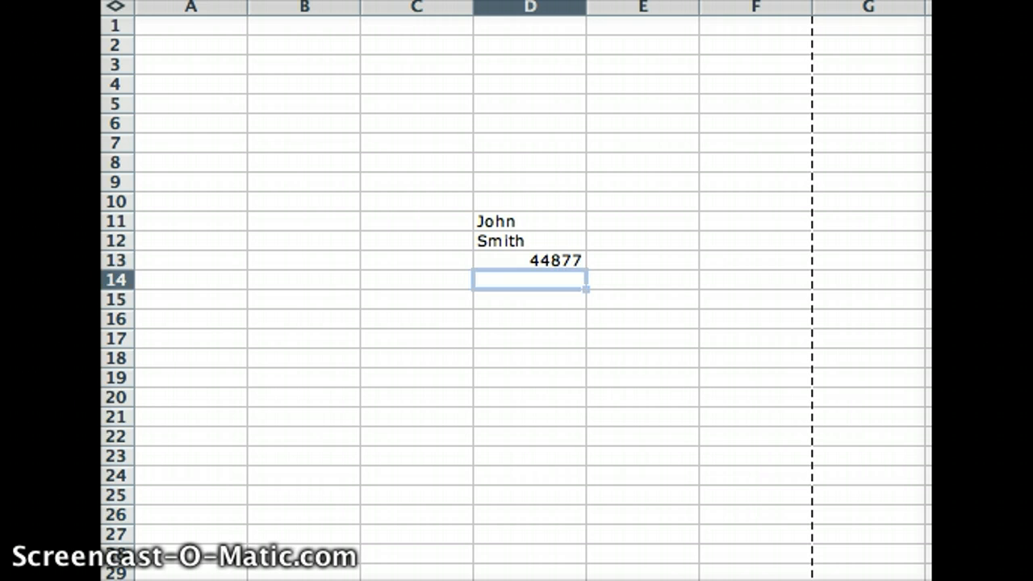
text(addresss)
click(530, 319)
text(ema)
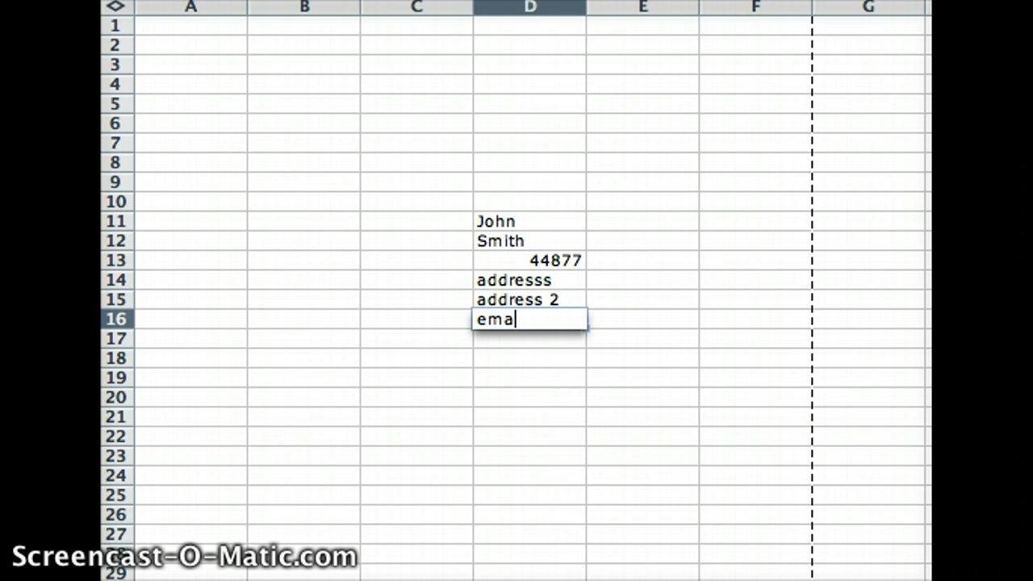
text(website)
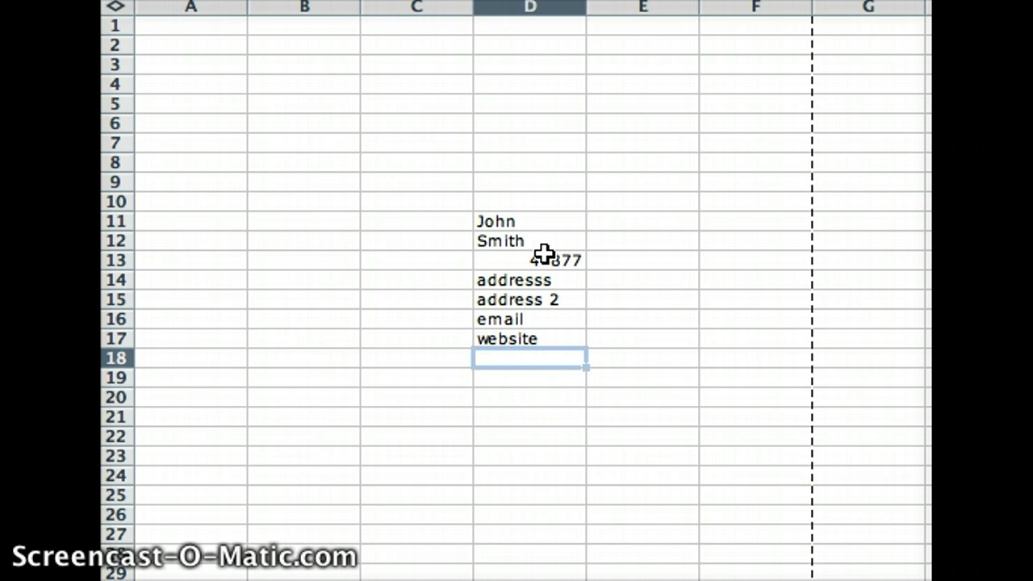
drag(529, 221, 500, 339)
text(Last name)
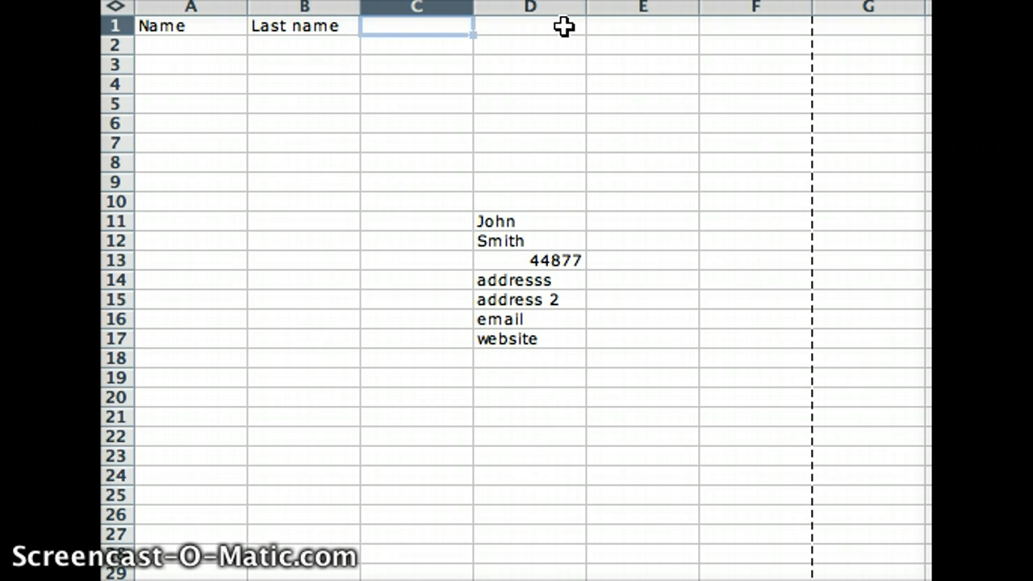
- Type the header labels Phone, Address, Address, email and web across the first row
text(Phone)
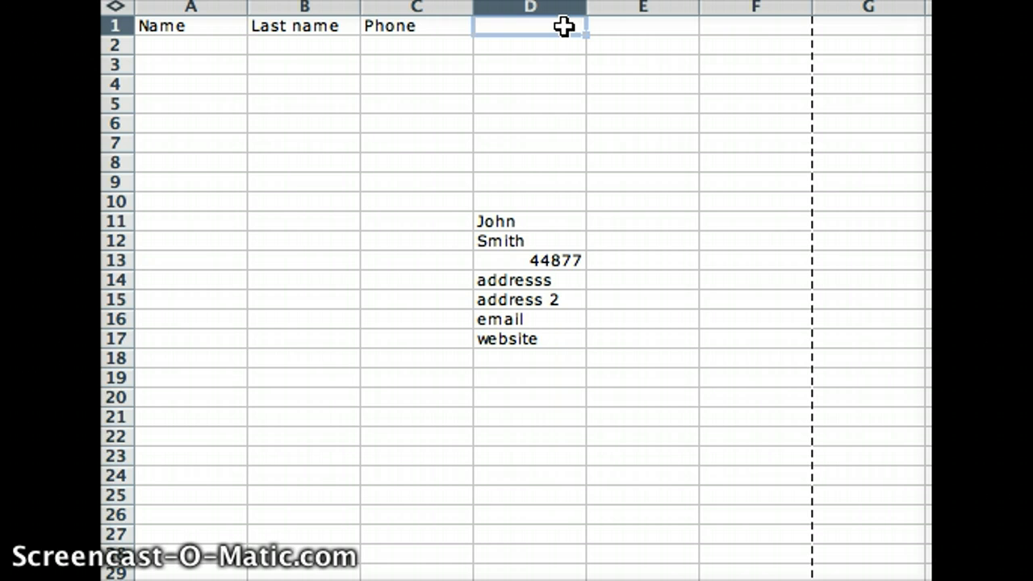
text(Address)
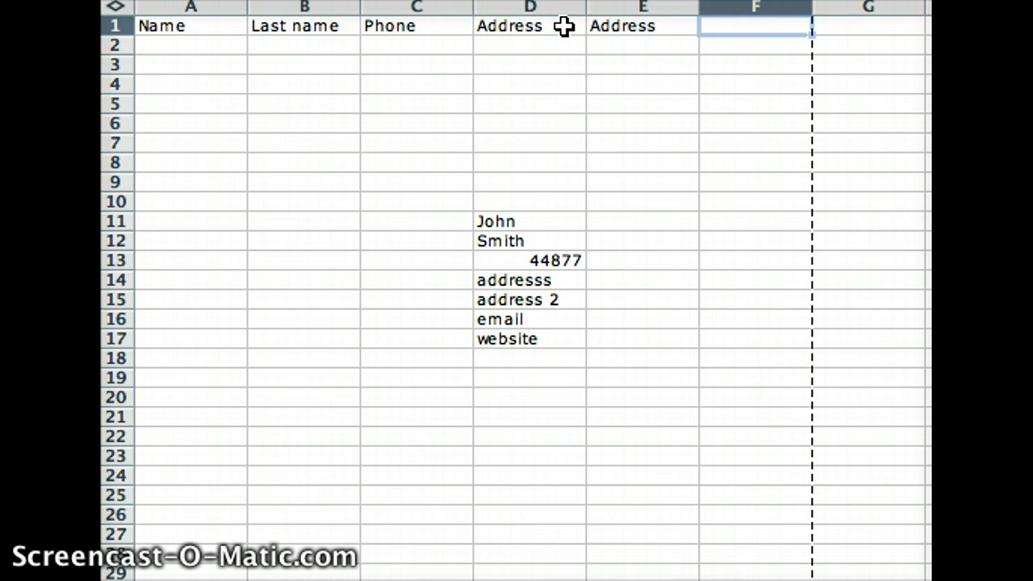
text(email)
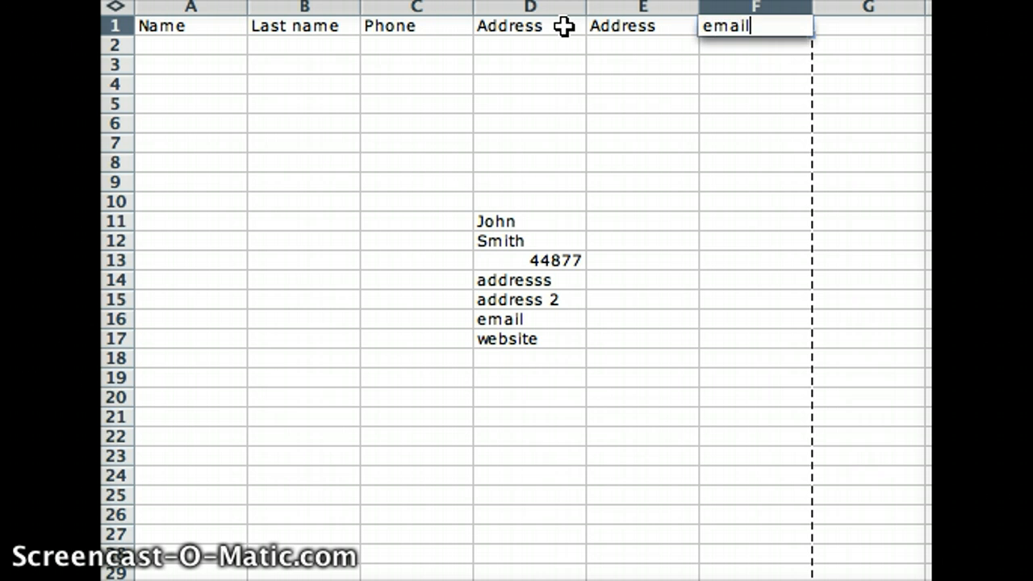
text(web)
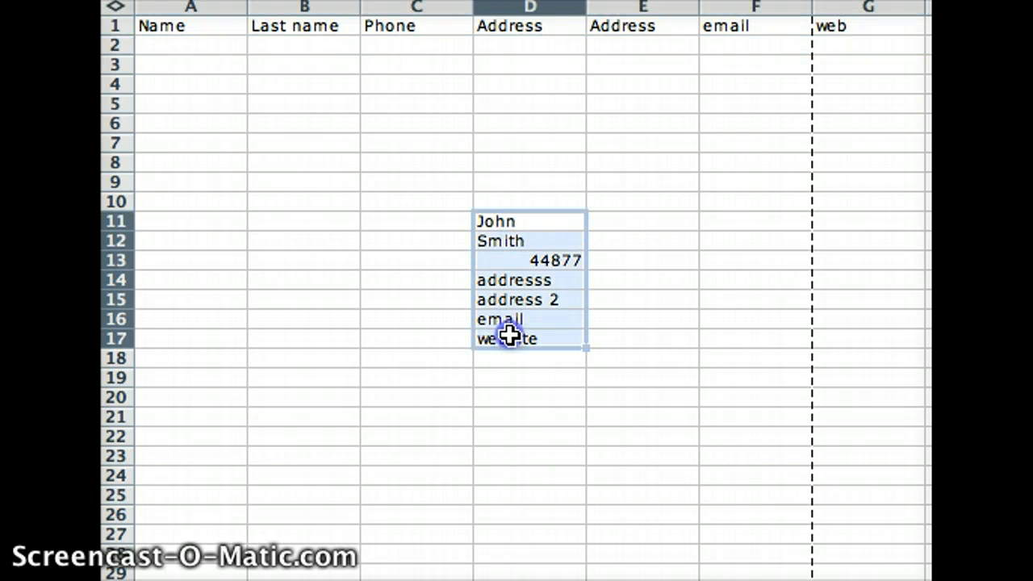
- Copy the selected contact list and open Paste Special for cell A2
right_click(506, 337)
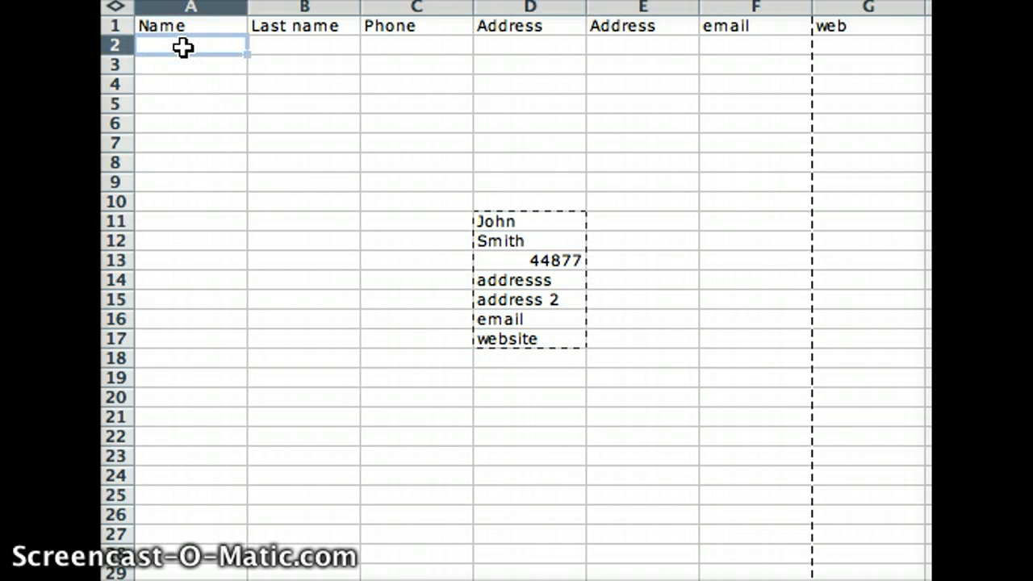
right_click(181, 47)
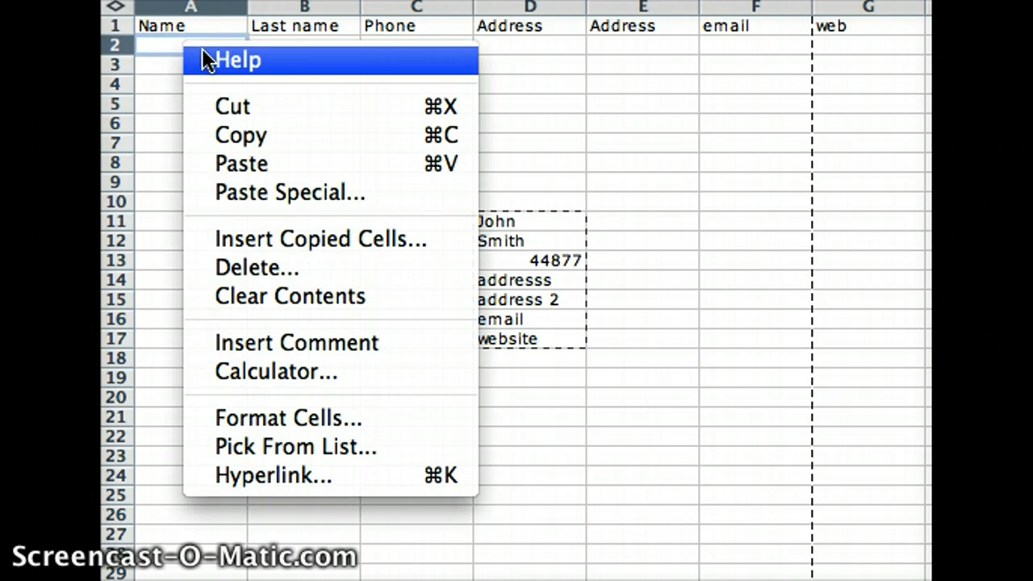
mouse_move(258, 196)
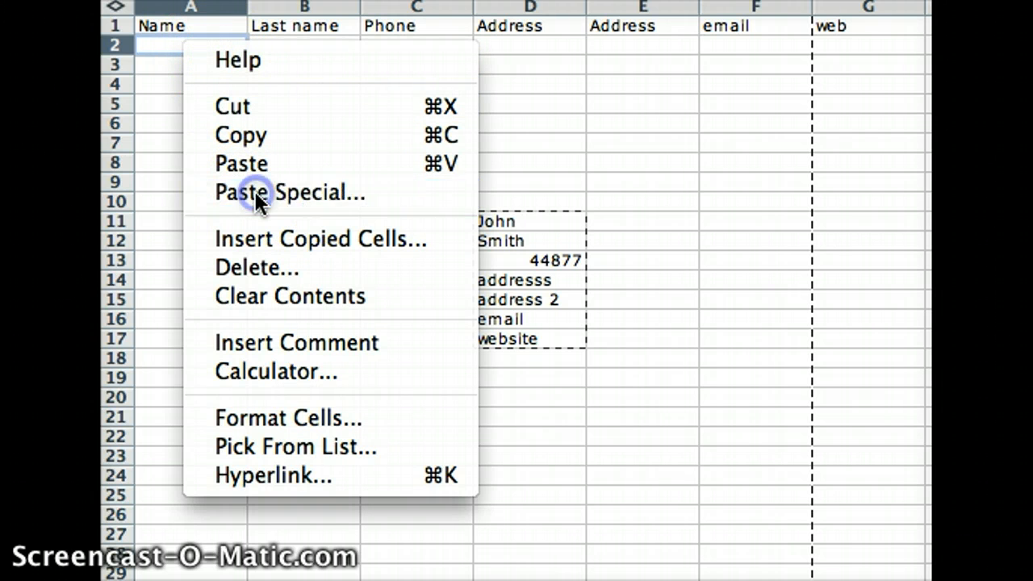
click(259, 193)
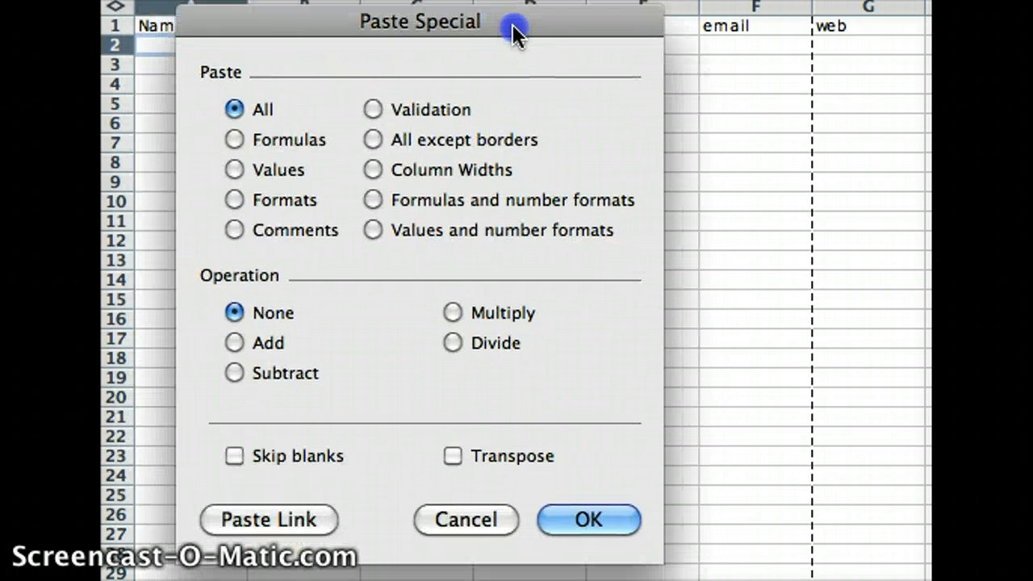
- Paste the copied list into A2 with the Transpose option enabled
click(453, 456)
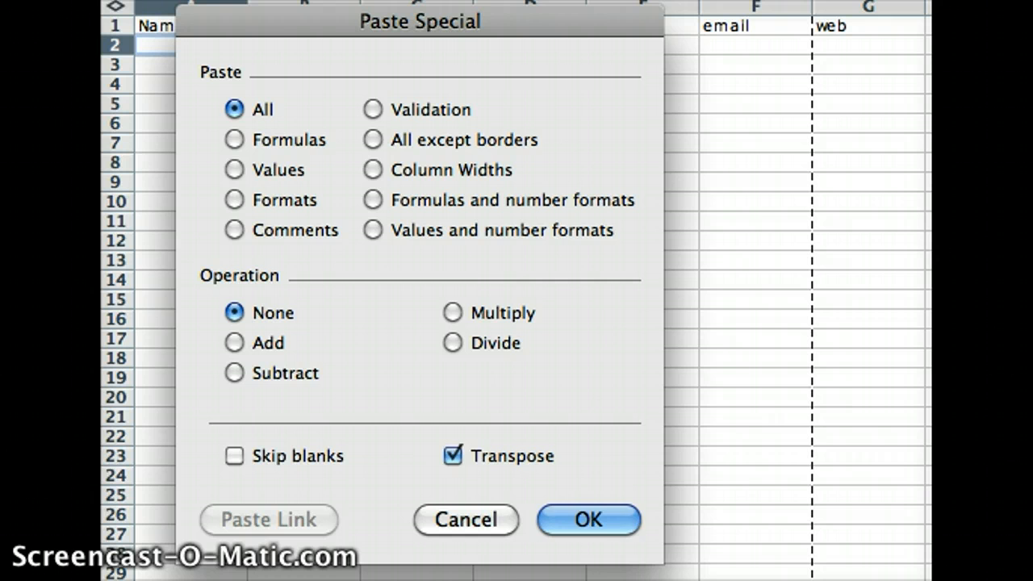
click(588, 520)
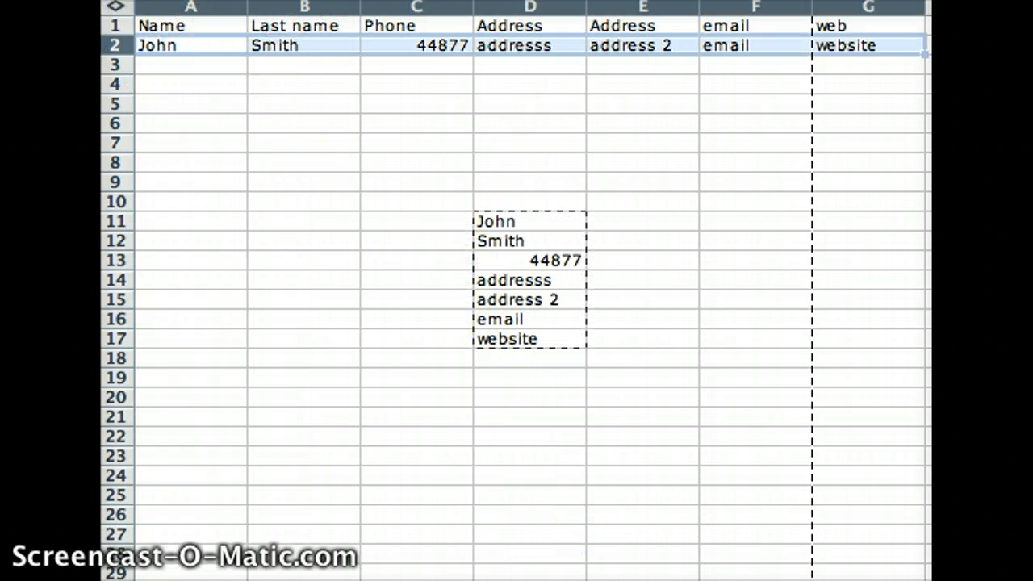
mouse_move(887, 48)
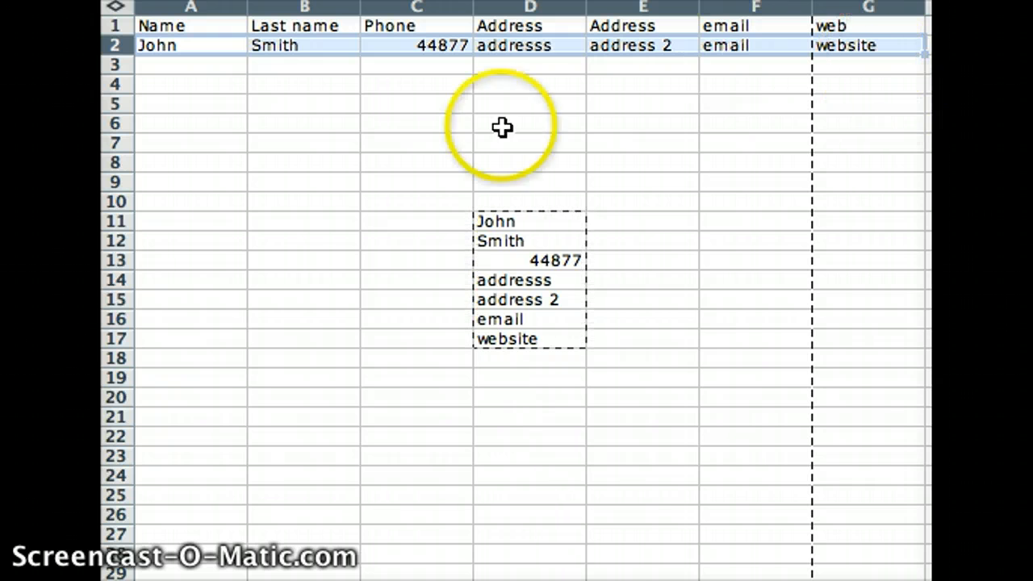
mouse_move(514, 79)
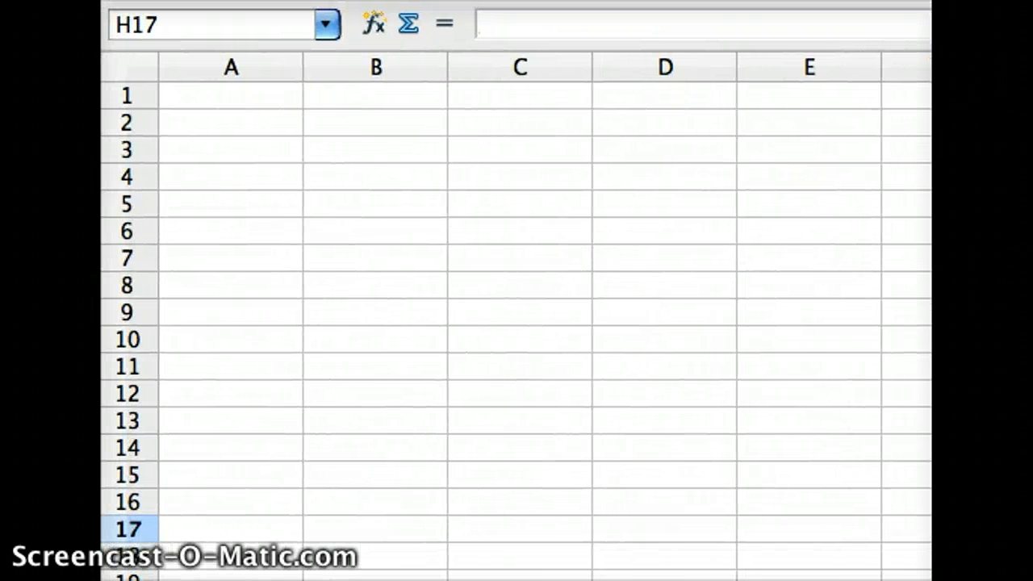
click(221, 122)
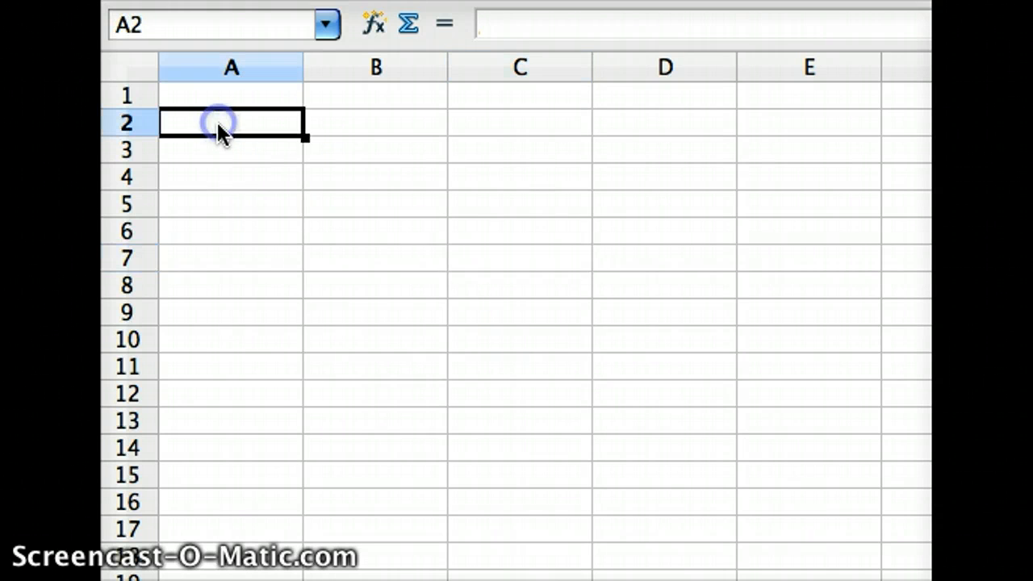
right_click(222, 129)
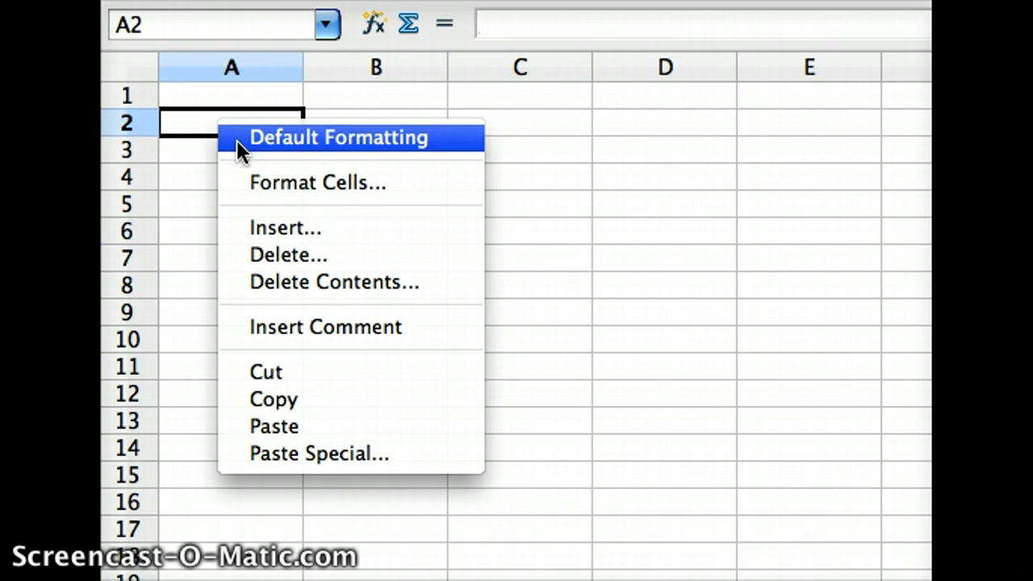
mouse_move(319, 454)
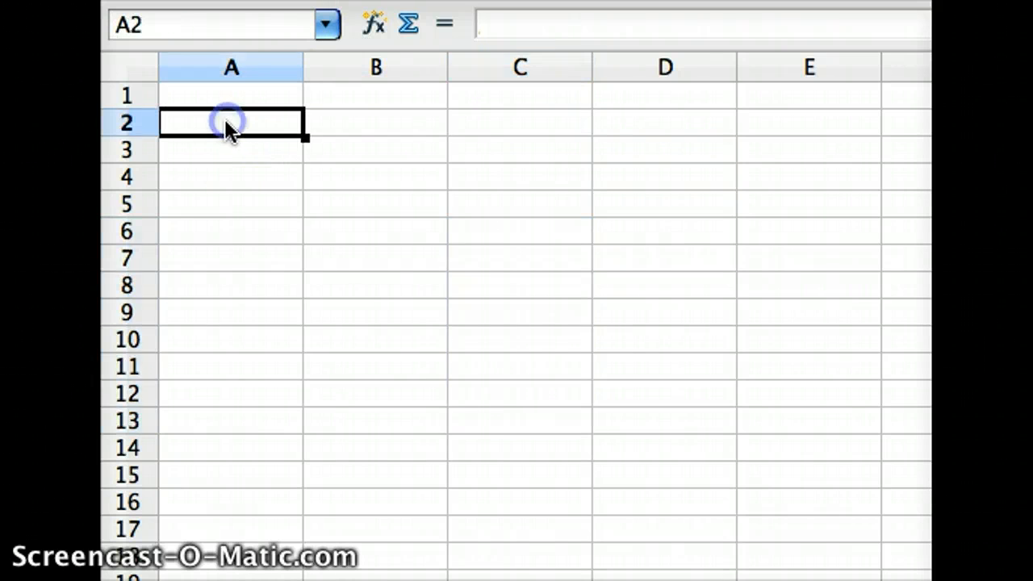
- Open the Paste Special dialog for cell A2 in OpenOffice Calc
right_click(232, 122)
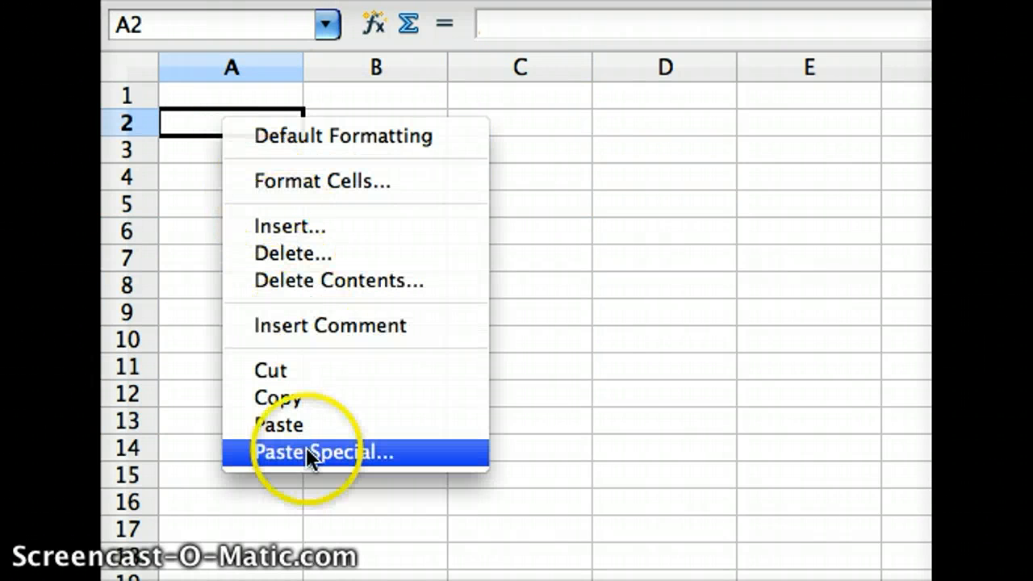
click(323, 453)
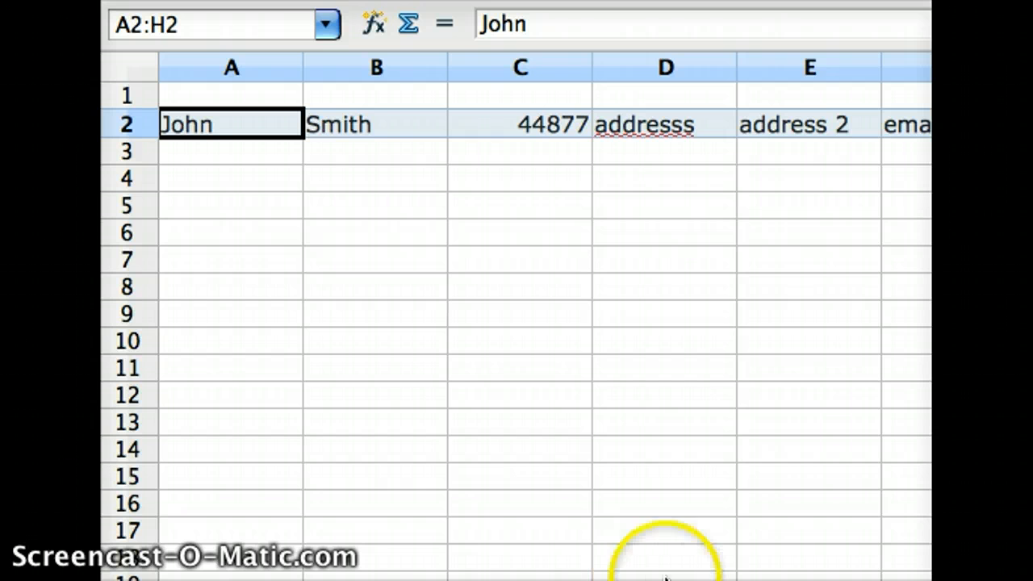
mouse_move(700, 565)
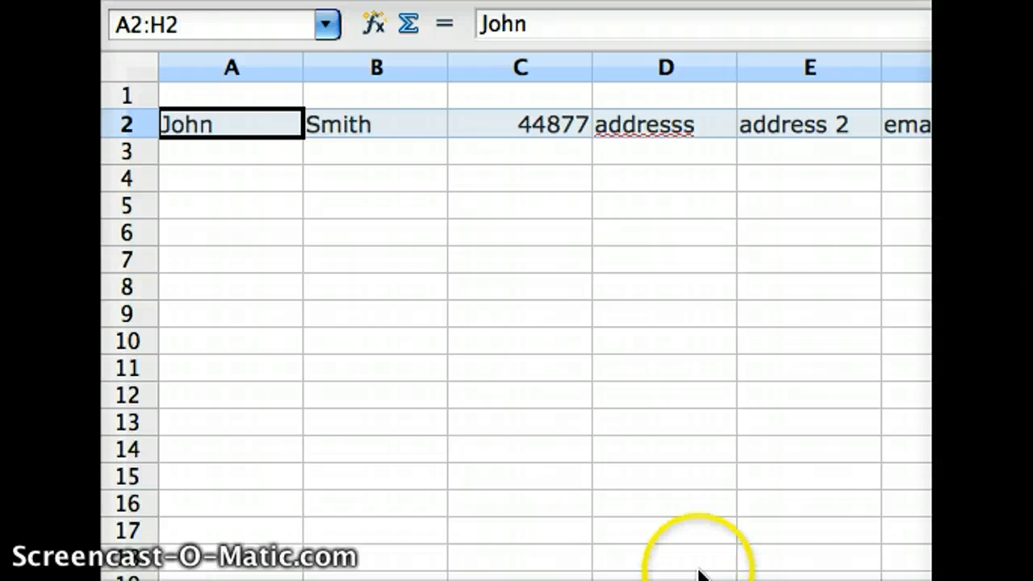